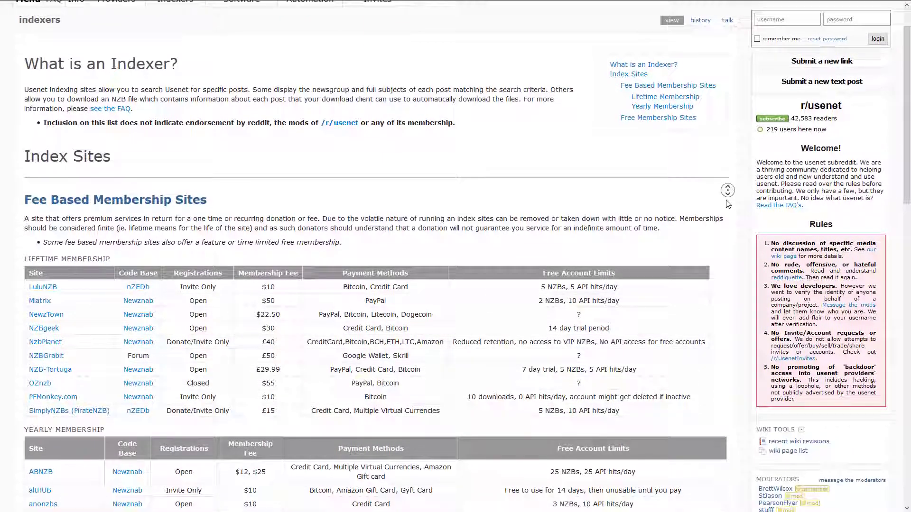
Scroll the r/usenet indexers wiki past the paid tables to Free Membership Sites.
{"action": "scroll", "scroll_direction": "down", "scroll_amount": 3}
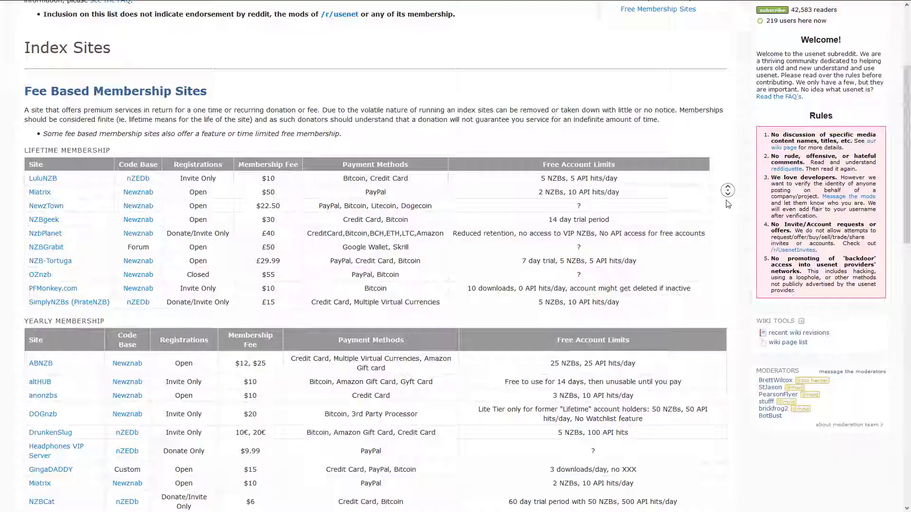
{"action": "scroll", "scroll_direction": "down", "scroll_amount": 3}
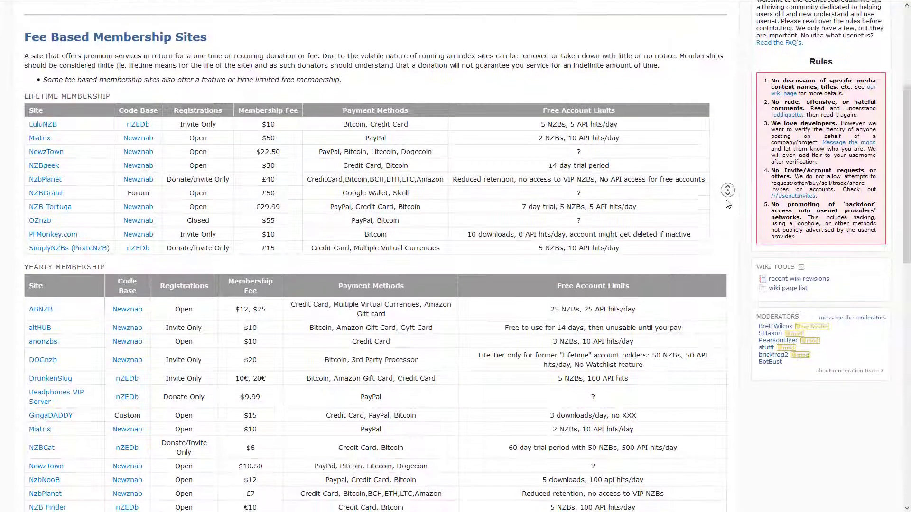
{"action": "scroll", "scroll_direction": "down", "scroll_amount": 3}
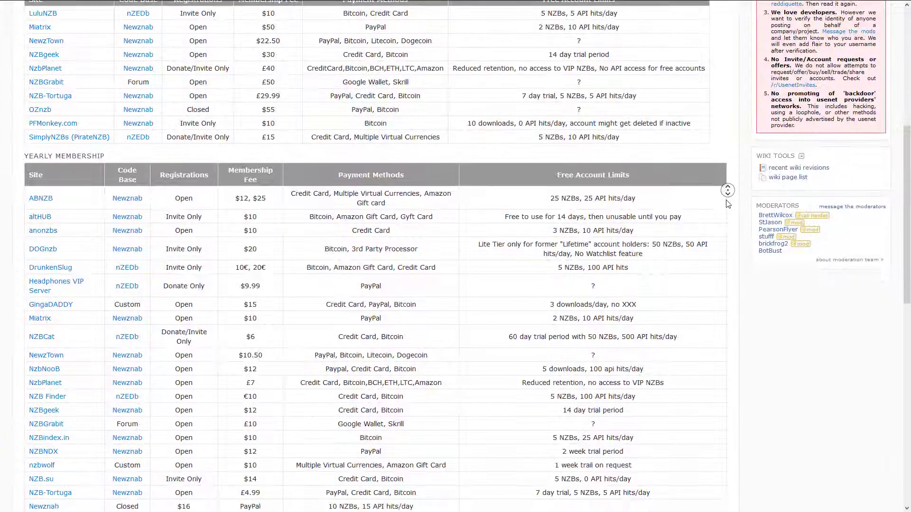
{"action": "scroll", "scroll_direction": "down", "scroll_amount": 3}
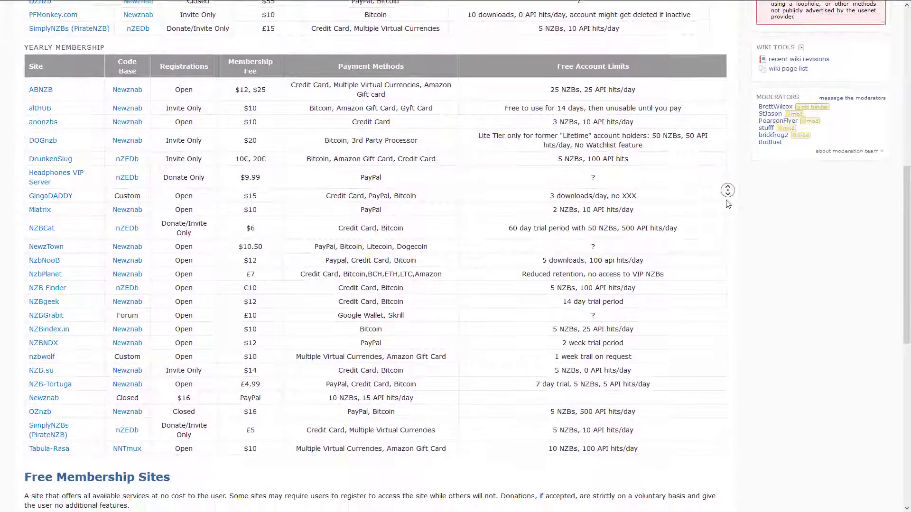
{"action": "scroll", "scroll_direction": "down", "scroll_amount": 3}
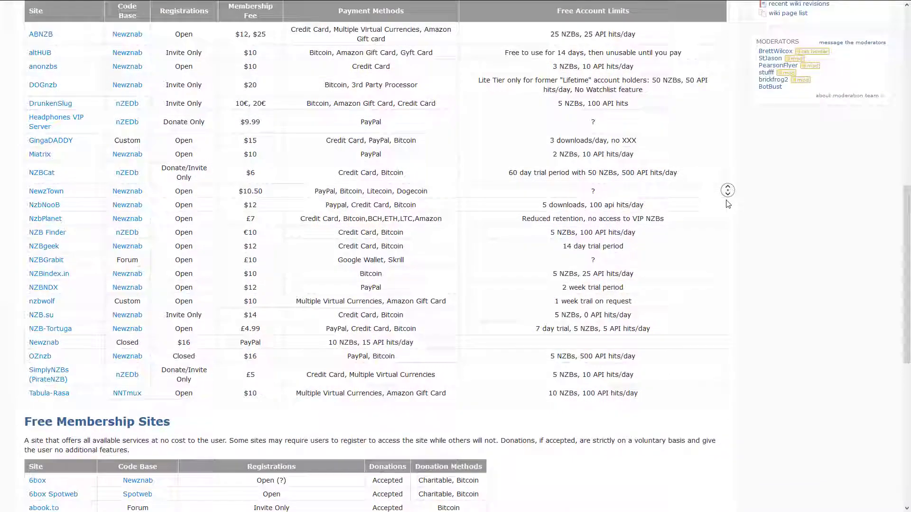
{"action": "scroll", "scroll_direction": "down", "scroll_amount": 3}
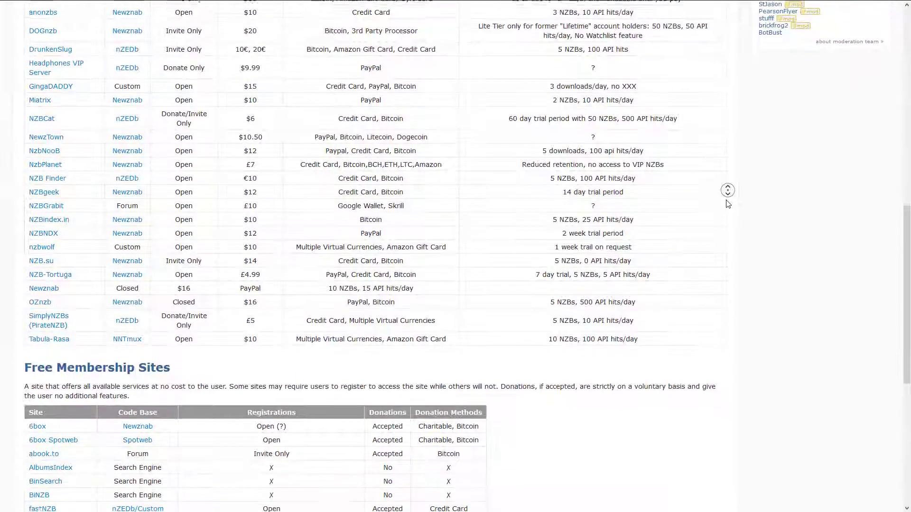
{"action": "scroll", "scroll_direction": "down", "scroll_amount": 3}
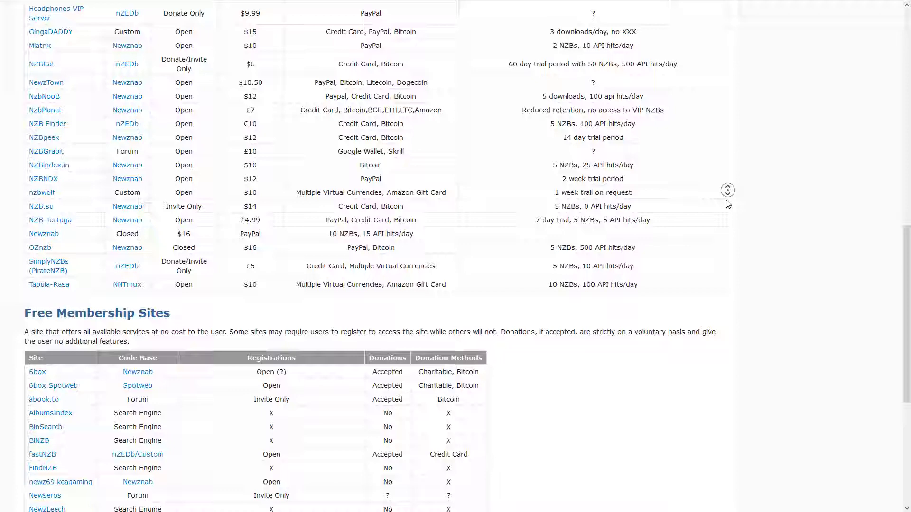
{"action": "scroll", "scroll_direction": "down", "scroll_amount": 3}
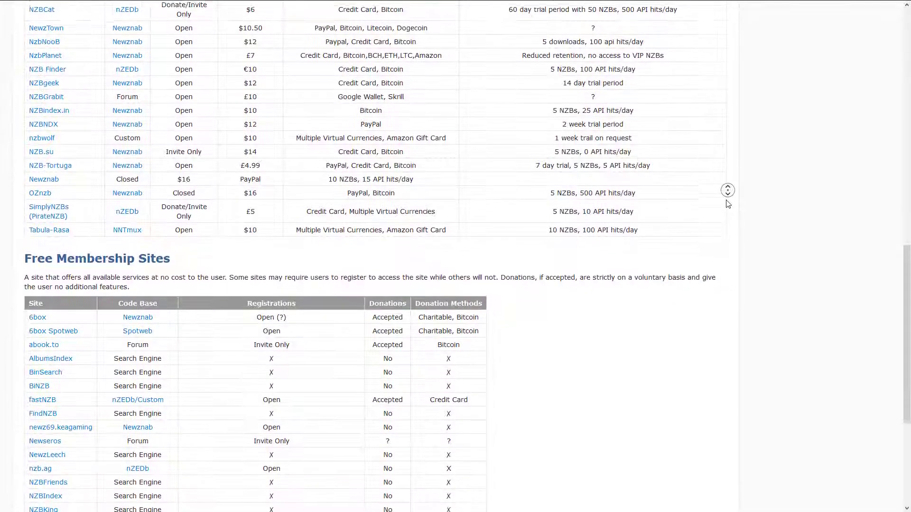
{"action": "scroll", "scroll_direction": "down", "scroll_amount": 3}
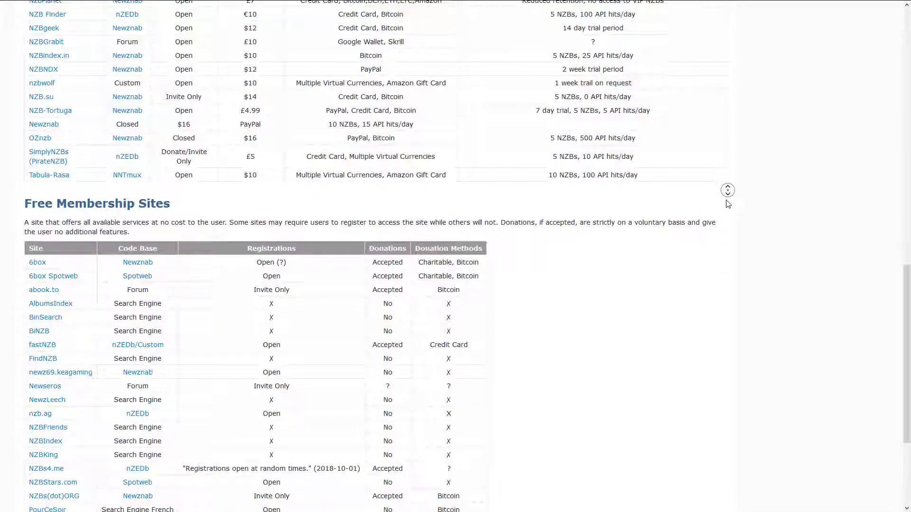
{"action": "scroll", "scroll_direction": "down", "scroll_amount": 3}
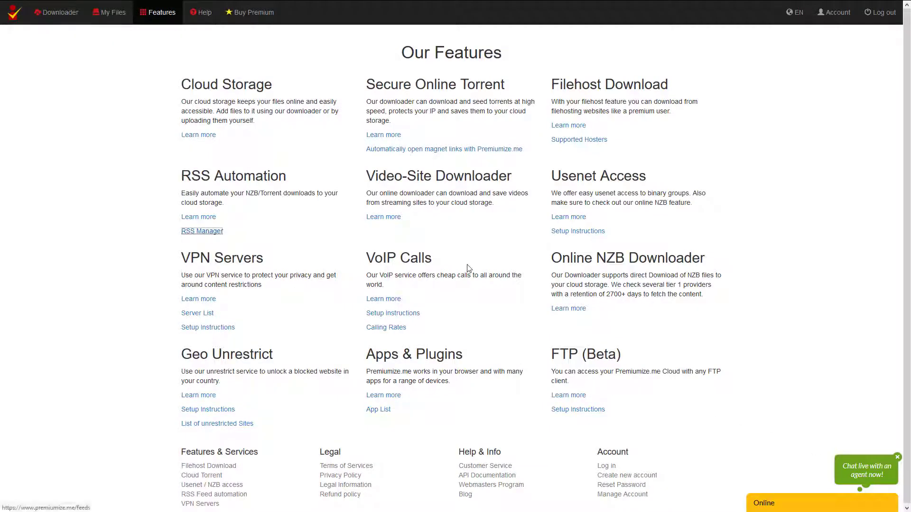
Open the RSS Manager from Premiumize's RSS Automation features to view the MyCart feed.
{"action": "left_click", "coordinate": [202, 231]}
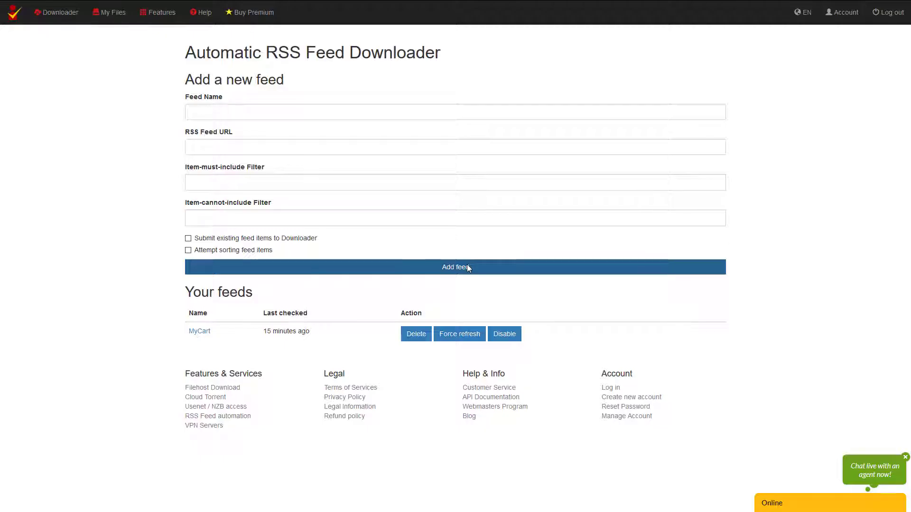
{"action": "left_click", "coordinate": [157, 11]}
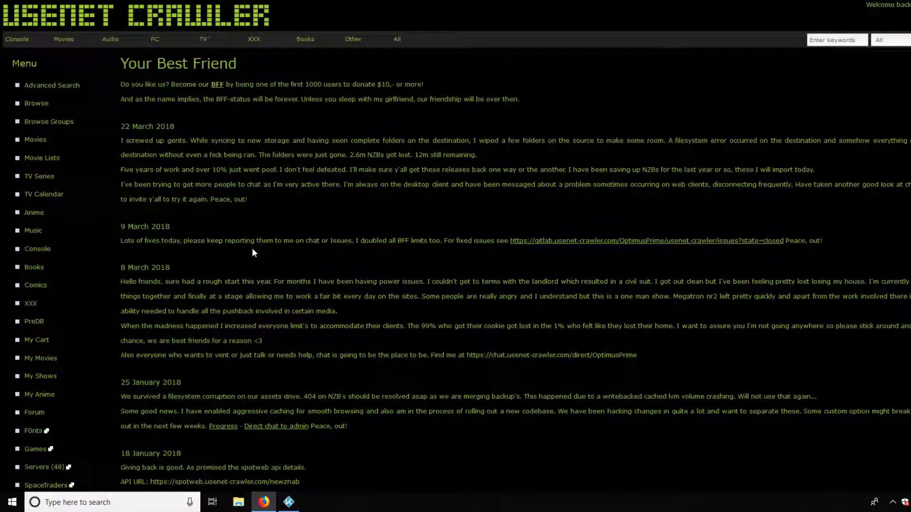
Scroll the Usenet Crawler news page down to the Useful Links menu.
{"action": "scroll", "scroll_direction": "down", "scroll_amount": 3}
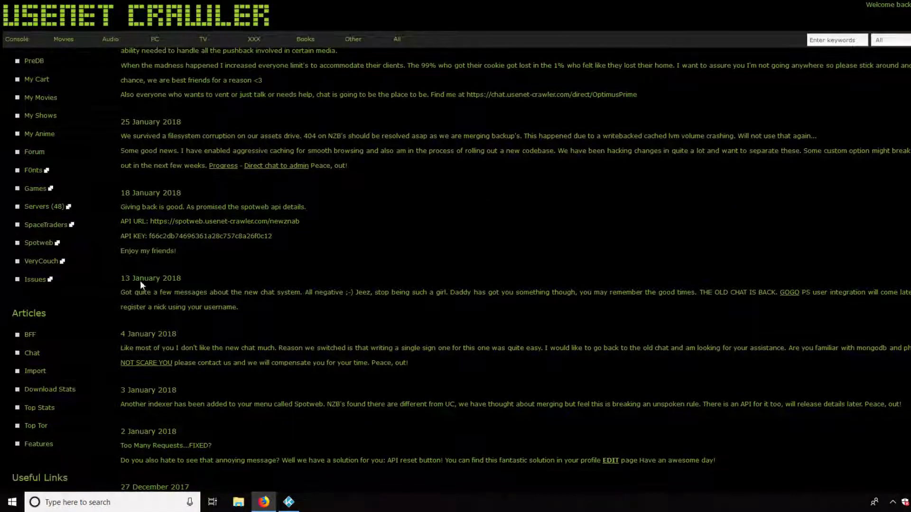
{"action": "scroll", "scroll_direction": "down", "scroll_amount": 3}
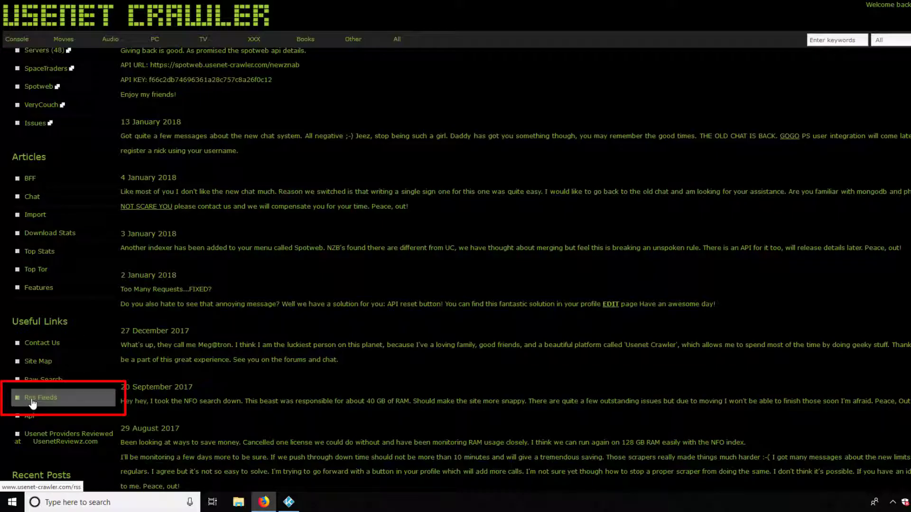
Copy the link location of the 'My cart' RSS feed on Usenet Crawler.
{"action": "right_click", "coordinate": [262, 332]}
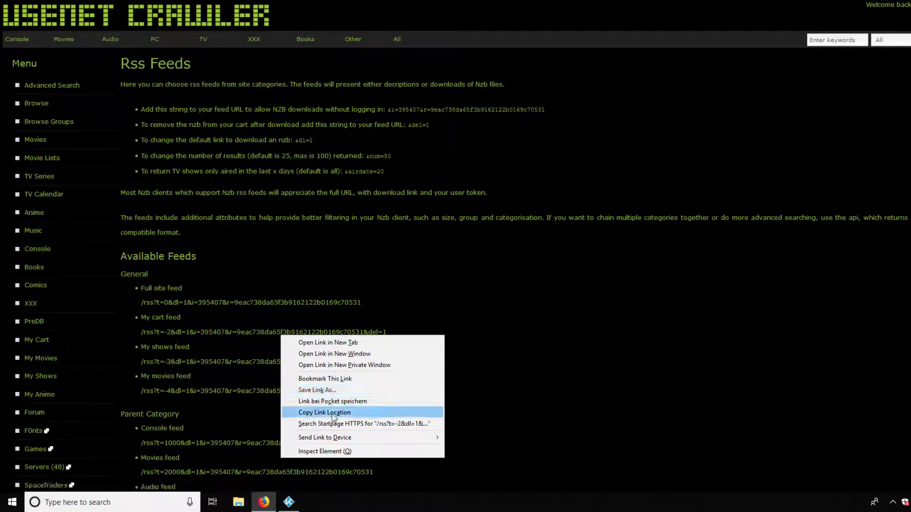
{"action": "left_click", "coordinate": [323, 412]}
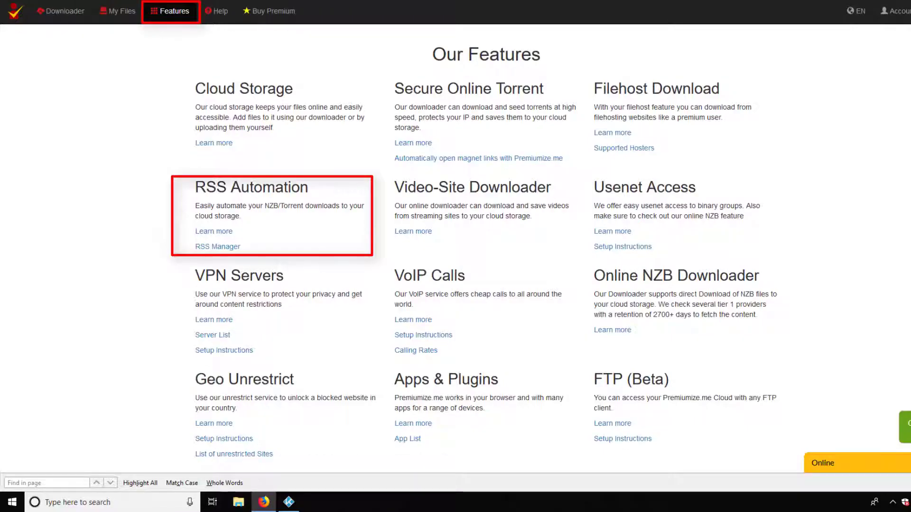
{"action": "mouse_move", "coordinate": [220, 310]}
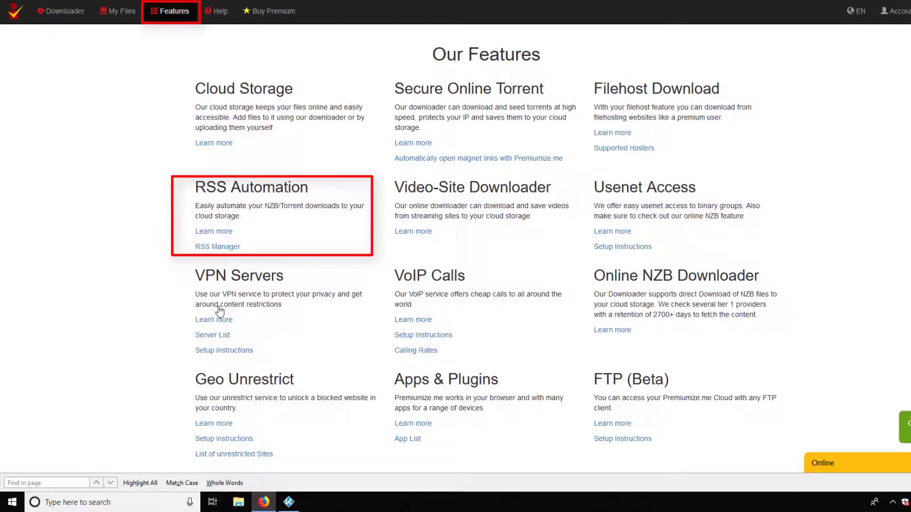
{"action": "mouse_move", "coordinate": [217, 246]}
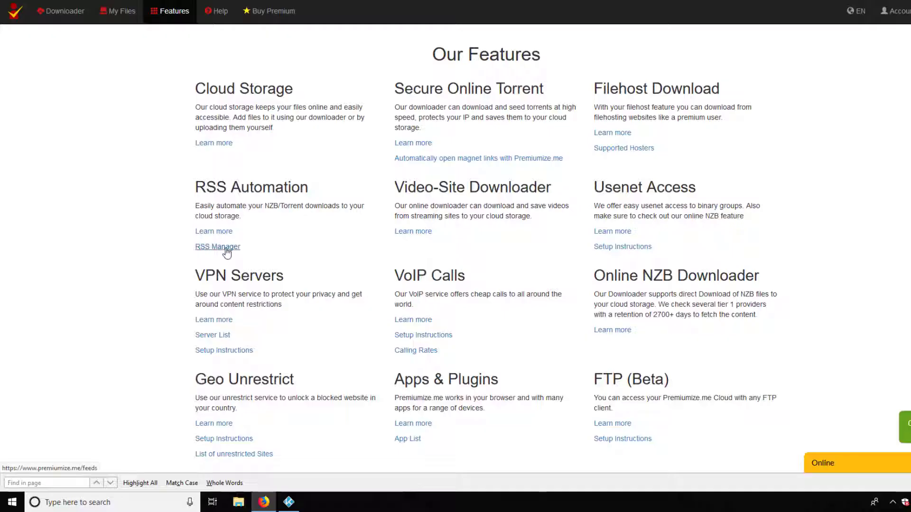
Add a Premiumize RSS feed named 'MyCart' using the copied Usenet Crawler cart URL.
{"action": "left_click", "coordinate": [218, 247]}
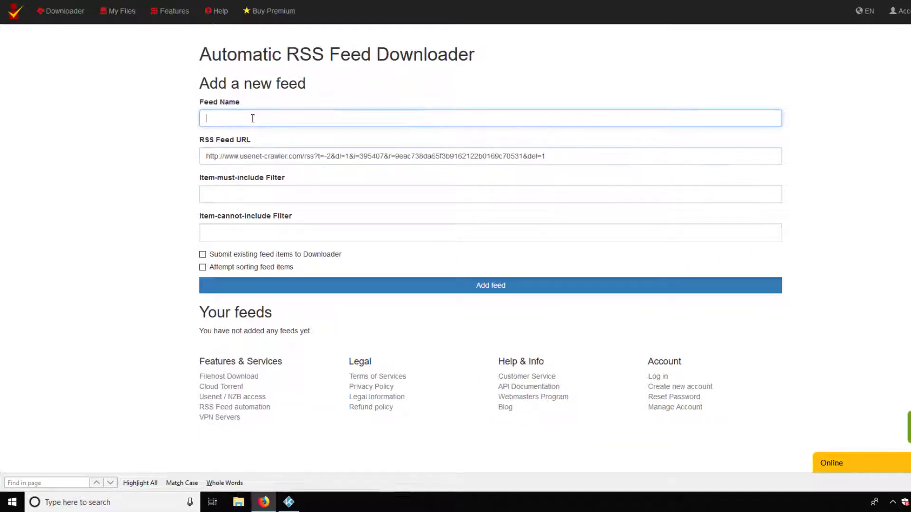
{"action": "type", "text": "MyCart"}
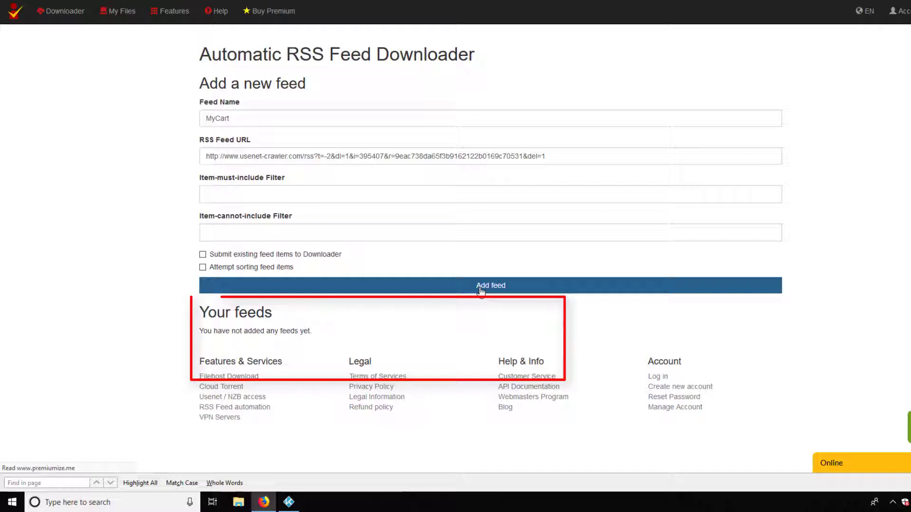
{"action": "left_click", "coordinate": [490, 285]}
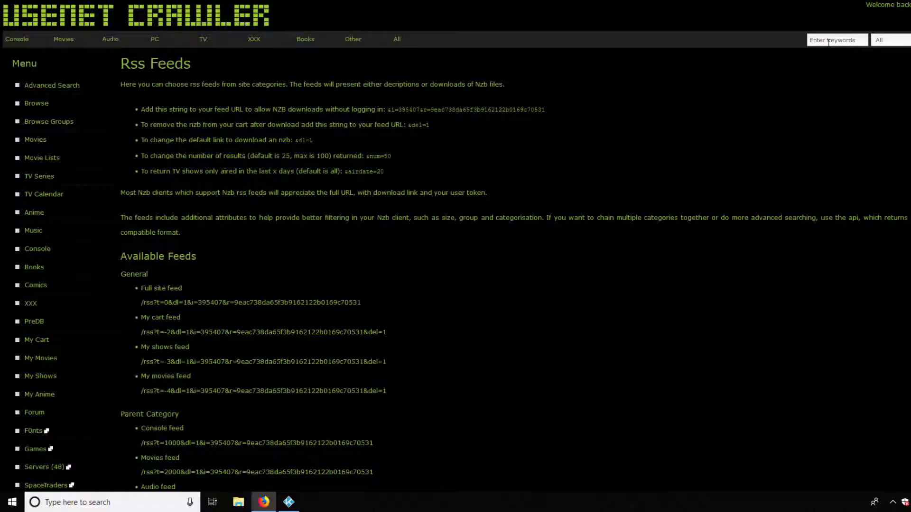
Search 'big buck bunny' and add three ticked releases to the cart.
{"action": "left_click", "coordinate": [836, 40]}
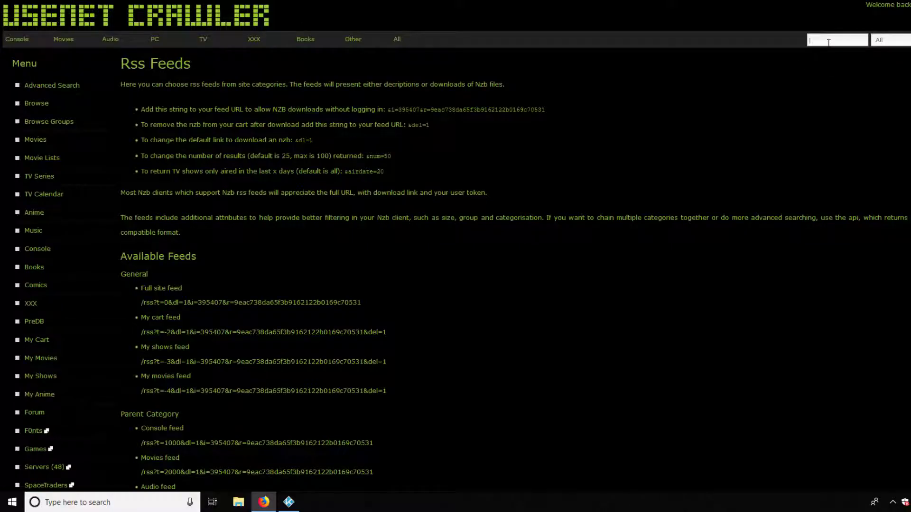
{"action": "type", "text": "big buck bunny"}
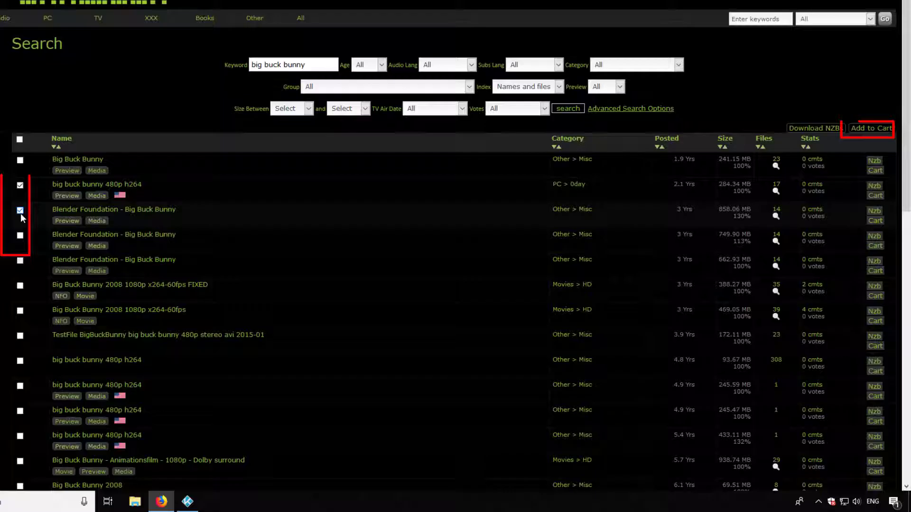
{"action": "left_click", "coordinate": [20, 238]}
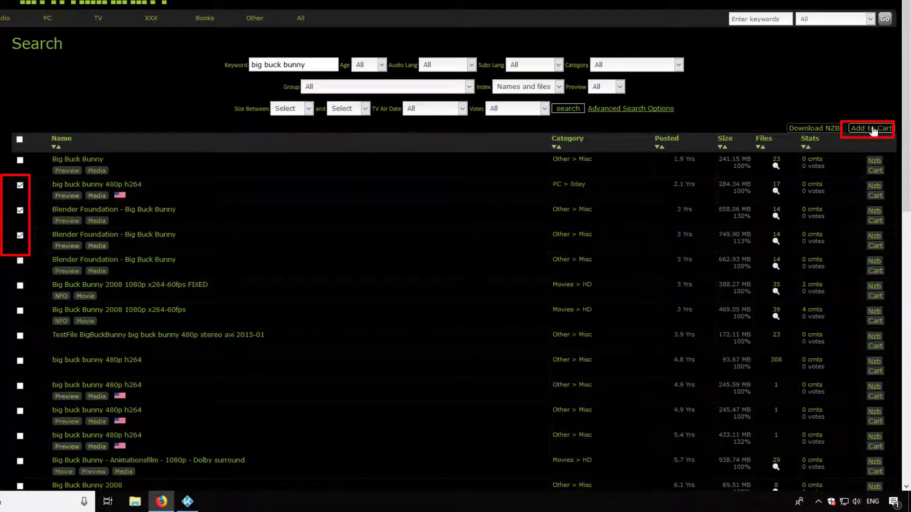
{"action": "left_click", "coordinate": [870, 127]}
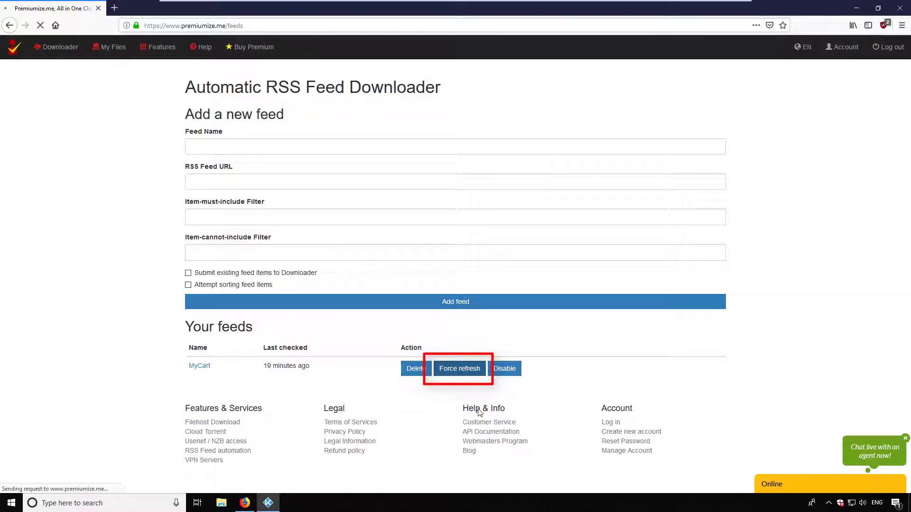
Force-refresh MyCart, view its log of three submitted Big Buck Bunny items, then open Downloader.
{"action": "left_click", "coordinate": [458, 368]}
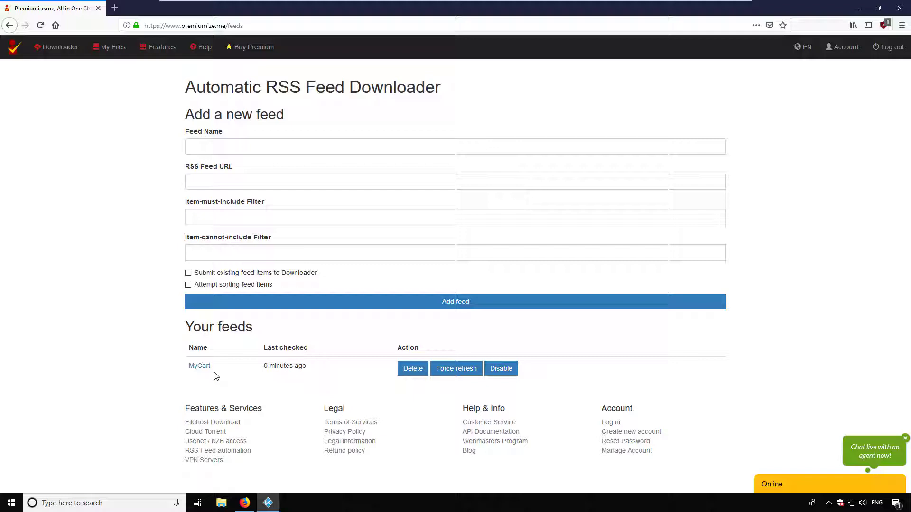
{"action": "left_click", "coordinate": [199, 366]}
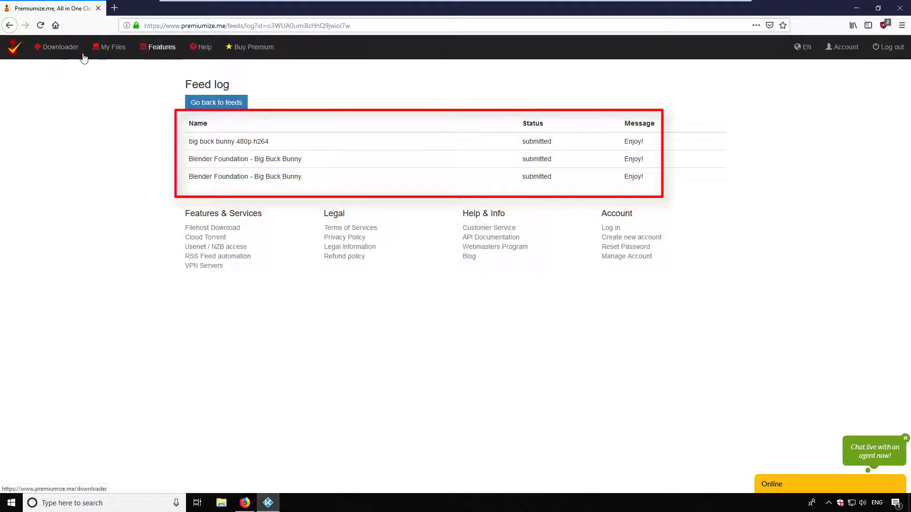
{"action": "left_click", "coordinate": [56, 47]}
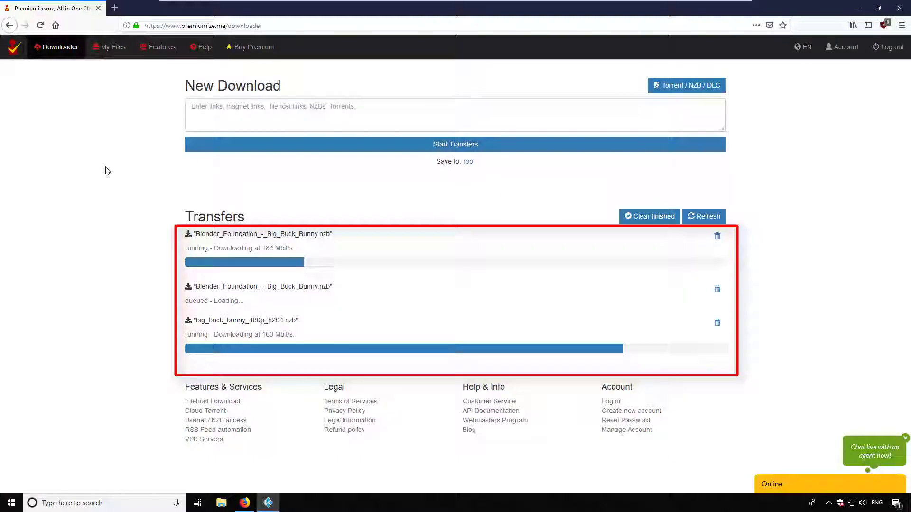
Check the Transfers list for the Big Buck Bunny NZBs downloading and queued.
{"action": "left_click", "coordinate": [267, 503]}
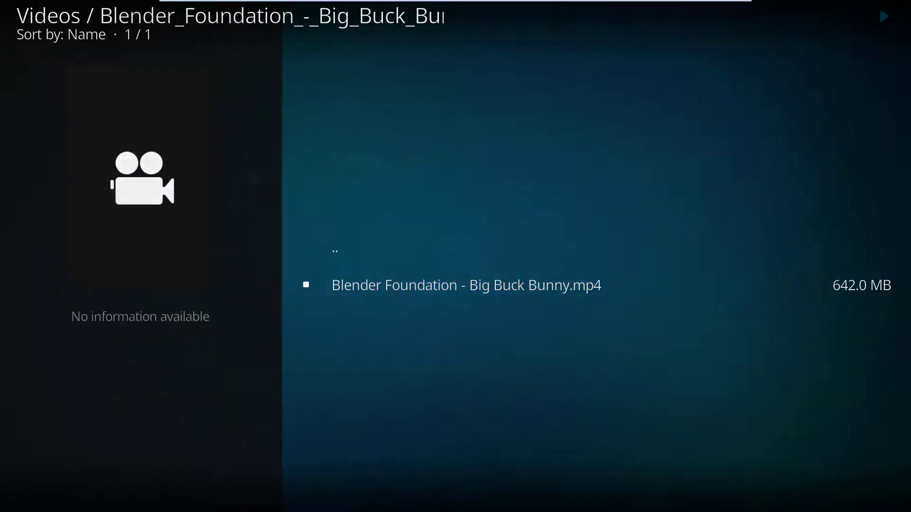
Play 'Blender Foundation - Big Buck Bunny.mp4' from the Kodi Videos folder.
{"action": "left_click", "coordinate": [465, 284]}
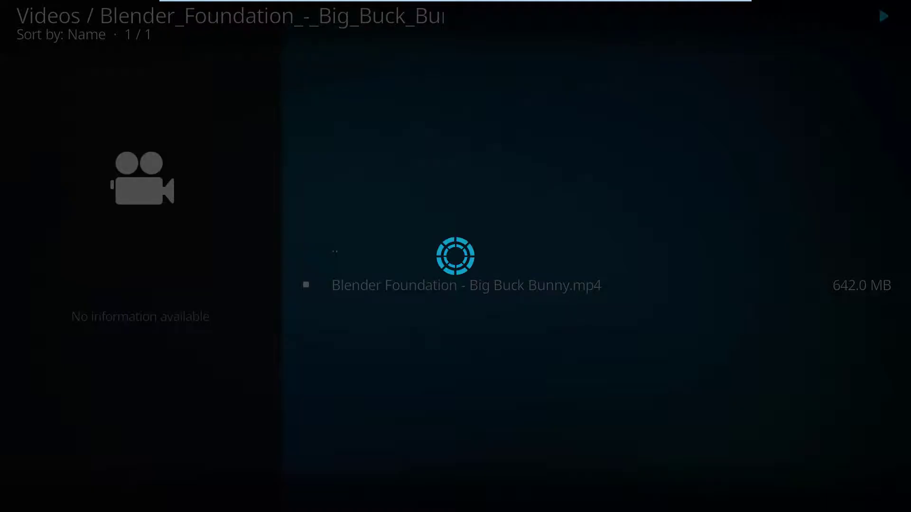